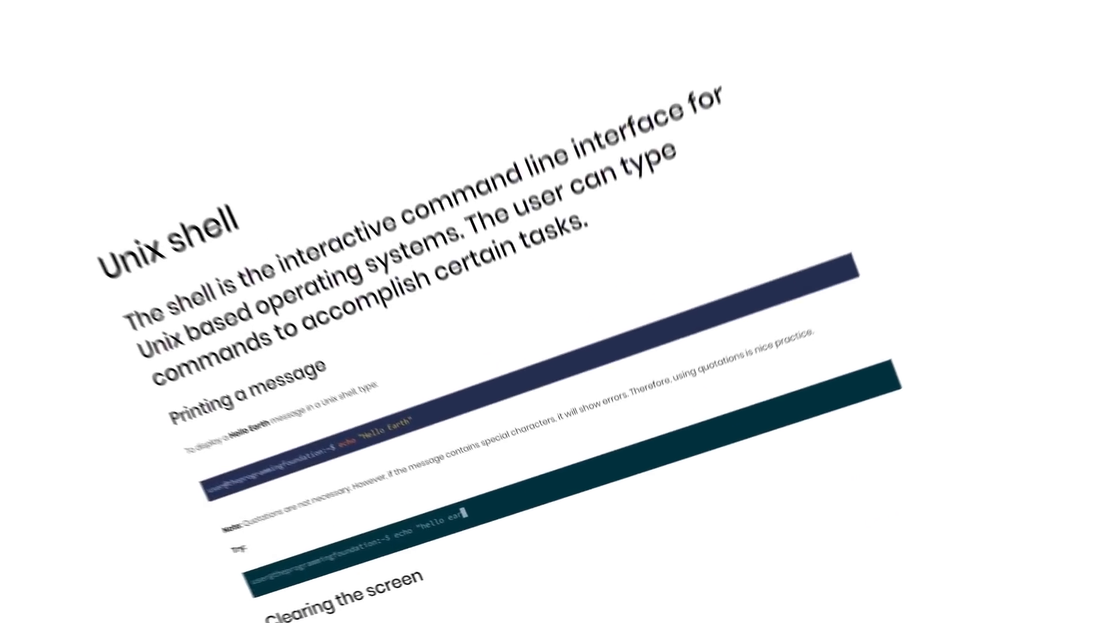
{"action": "scroll", "scroll_direction": "down", "scroll_amount": 3}
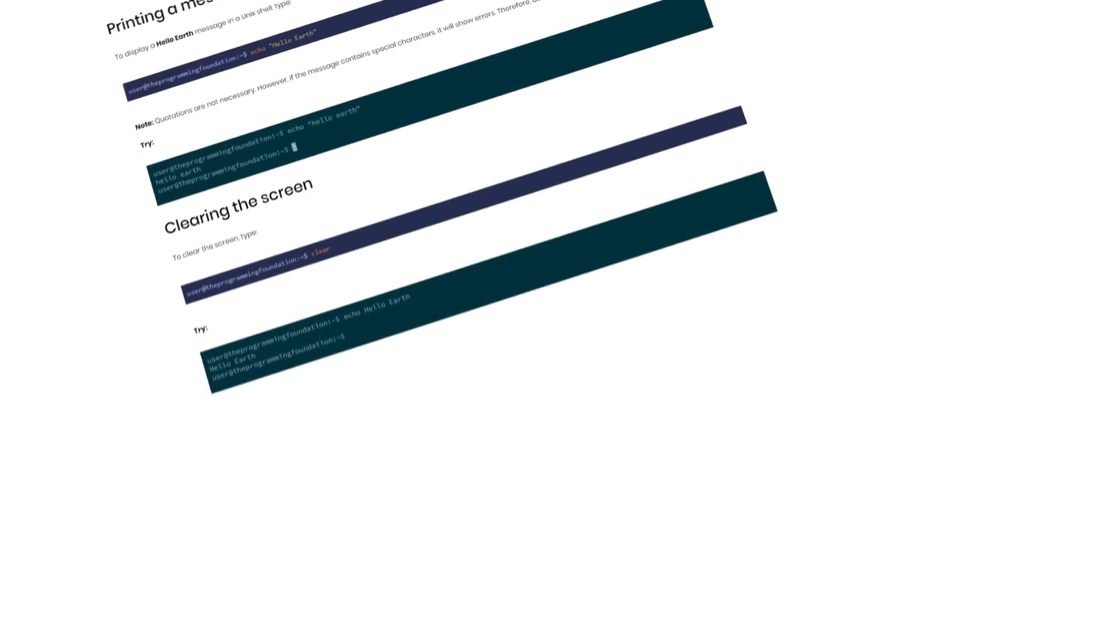
{"action": "scroll", "scroll_direction": "down", "scroll_amount": 3}
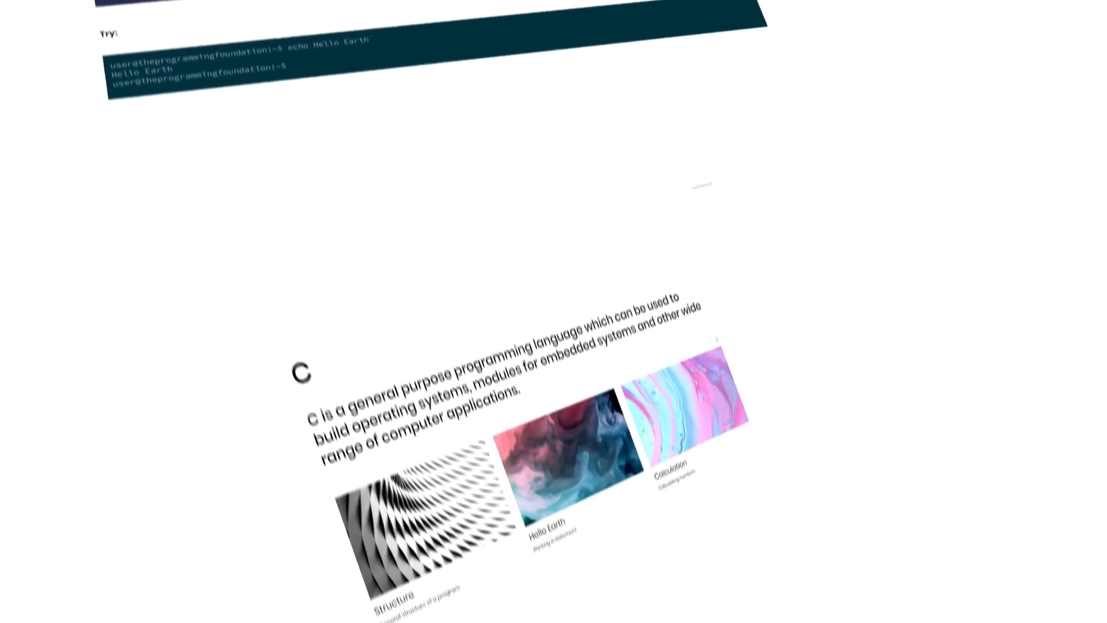
{"action": "scroll", "scroll_direction": "down", "scroll_amount": 3}
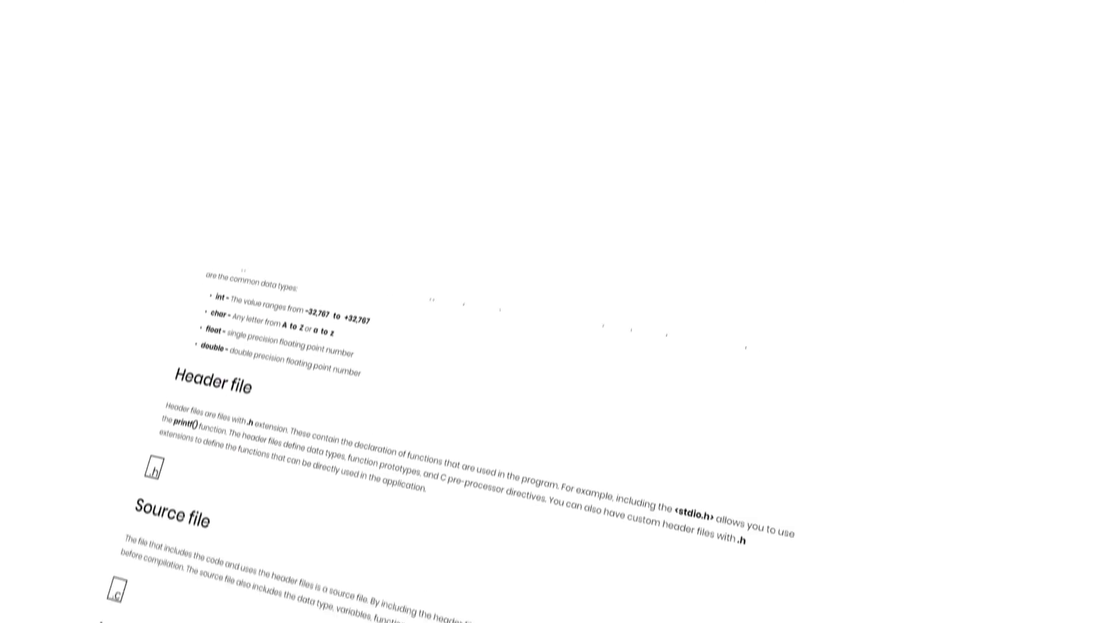
{"action": "scroll", "scroll_direction": "down", "scroll_amount": 3}
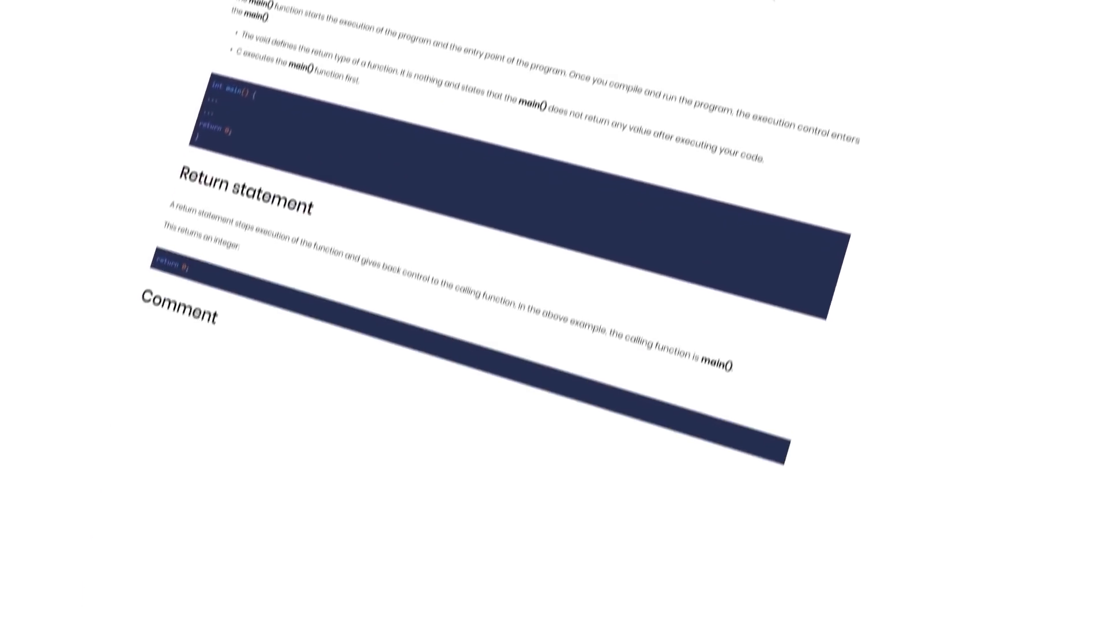
{"action": "scroll", "scroll_direction": "down", "scroll_amount": 3}
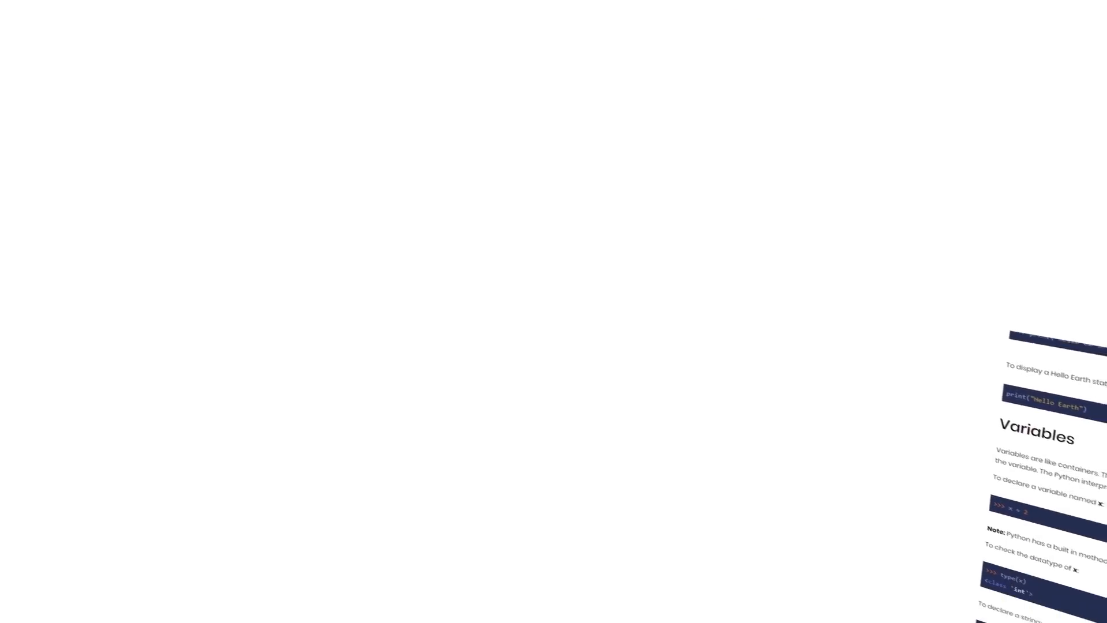
{"action": "scroll", "scroll_direction": "down", "scroll_amount": 3}
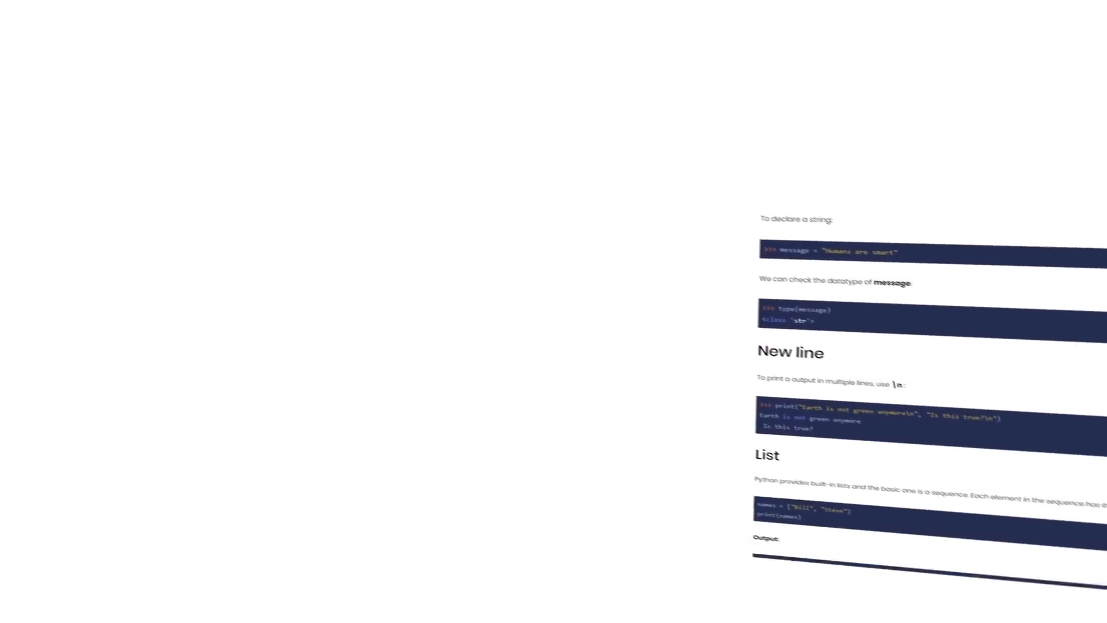